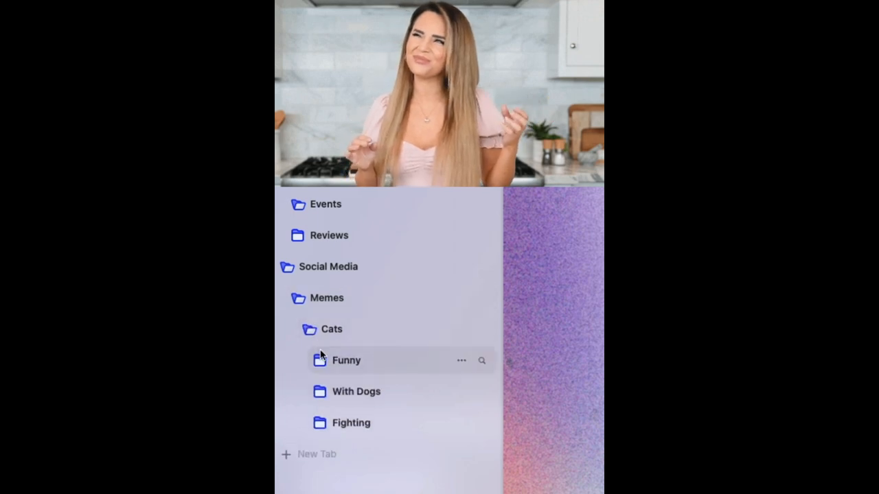
Search 'es24' in the command bar to surface the pinned ES242 Assignment 1 tab
left_click(346, 360)
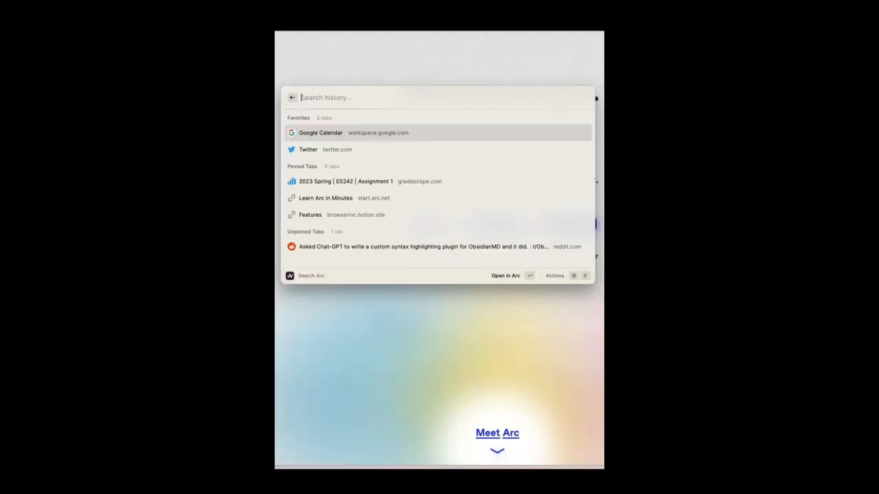
type("es24")
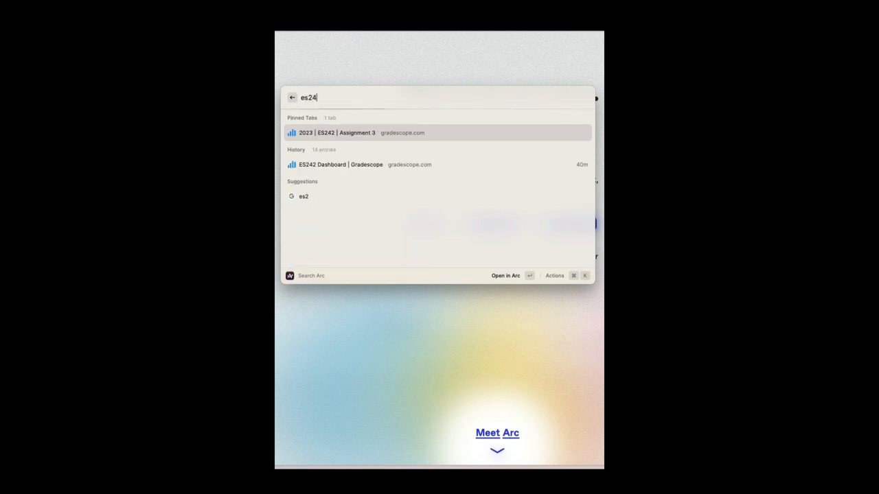